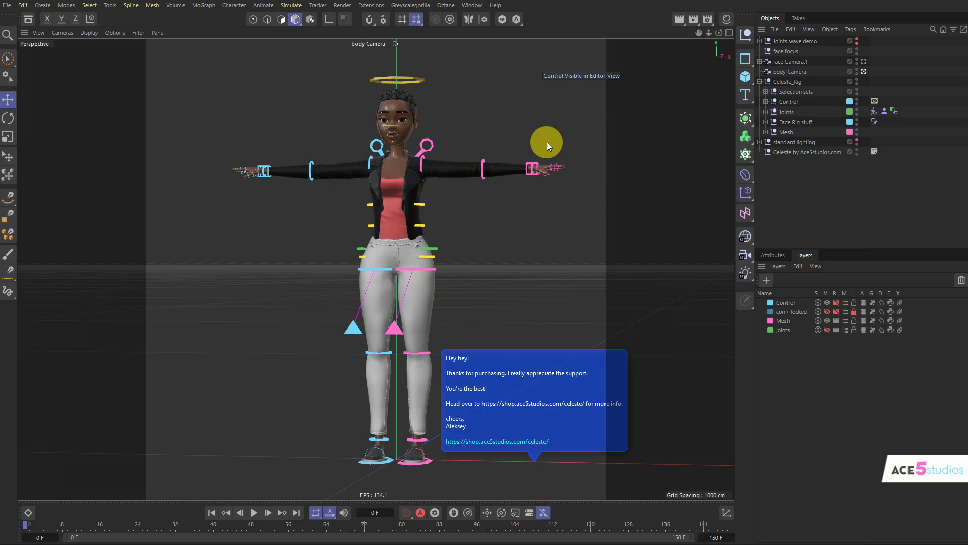
{"action": "mouse_move", "coordinate": [822, 159]}
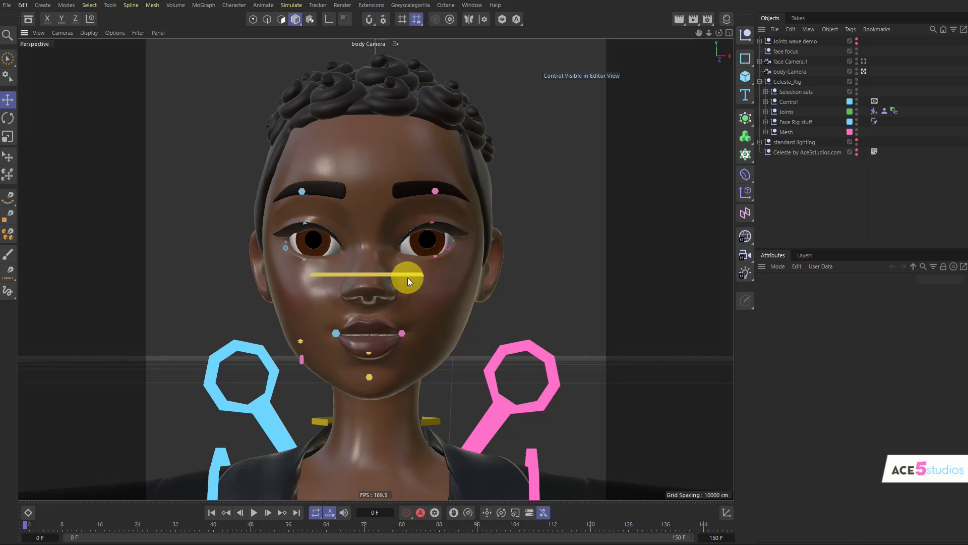
Select the Eyes Aim and Left Eye Aim controllers and drag one eye aside
{"action": "left_click", "coordinate": [407, 279]}
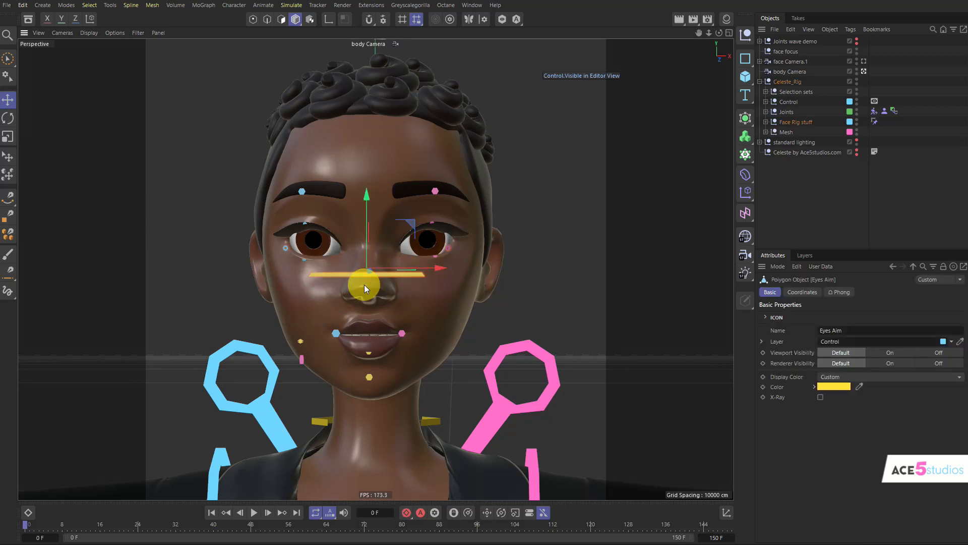
{"action": "left_click_drag", "start_coordinate": [368, 285], "coordinate": [401, 344]}
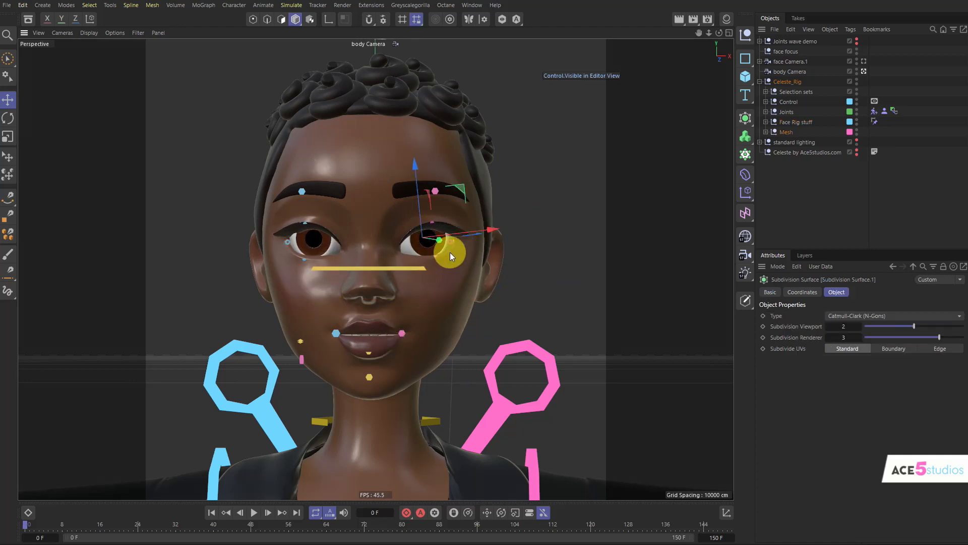
{"action": "left_click", "coordinate": [451, 241]}
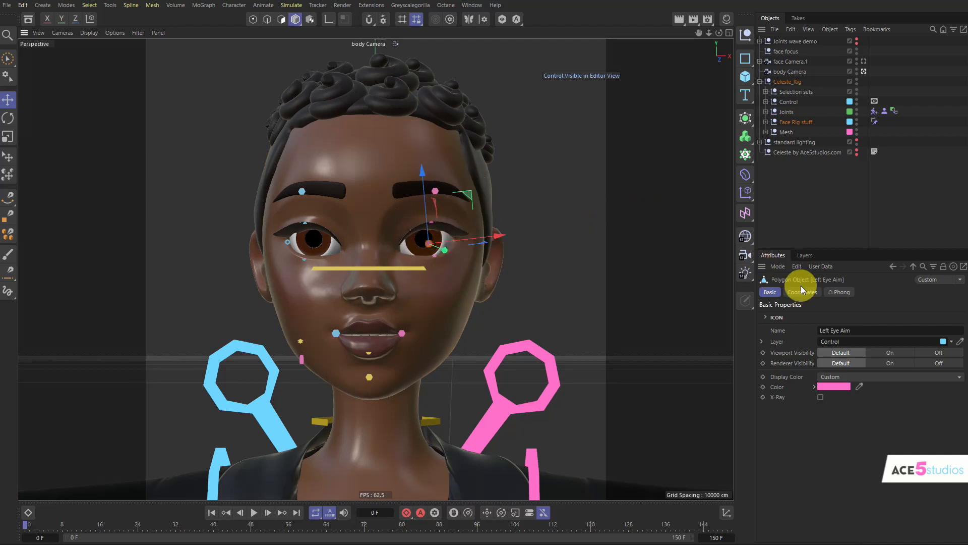
{"action": "left_click", "coordinate": [804, 256]}
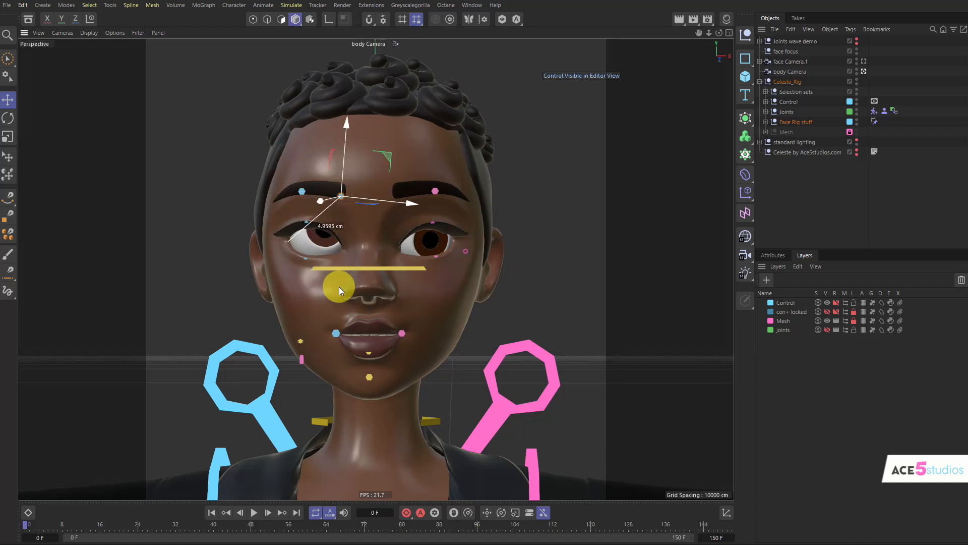
Select all the face controllers and apply Reset Transform to zero them
{"action": "left_click_drag", "start_coordinate": [337, 287], "coordinate": [315, 303]}
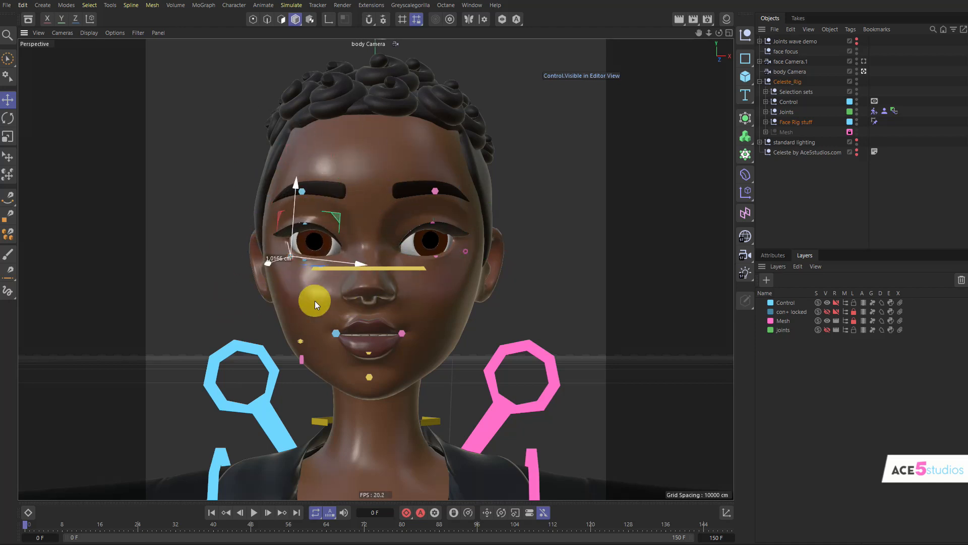
{"action": "type", "text": "reset t"}
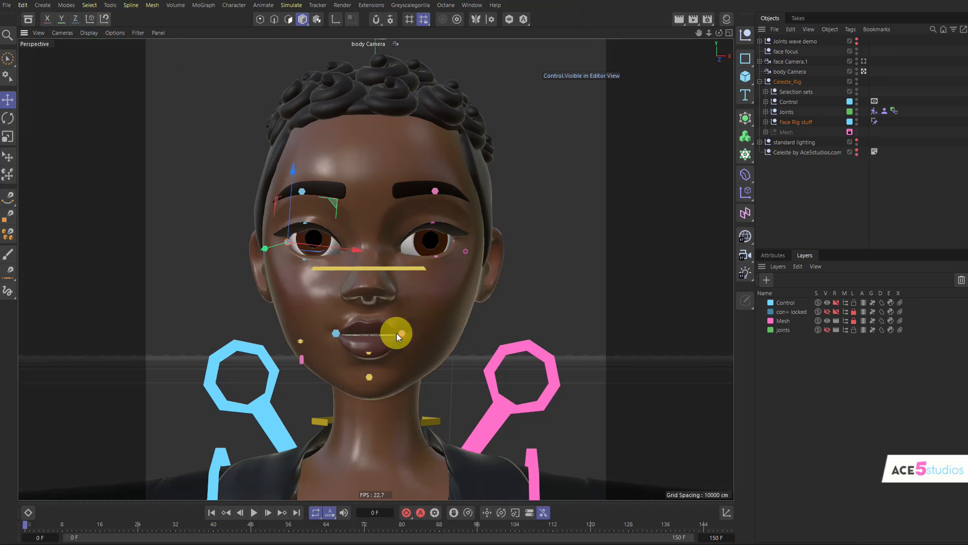
{"action": "left_click_drag", "start_coordinate": [396, 334], "coordinate": [466, 241]}
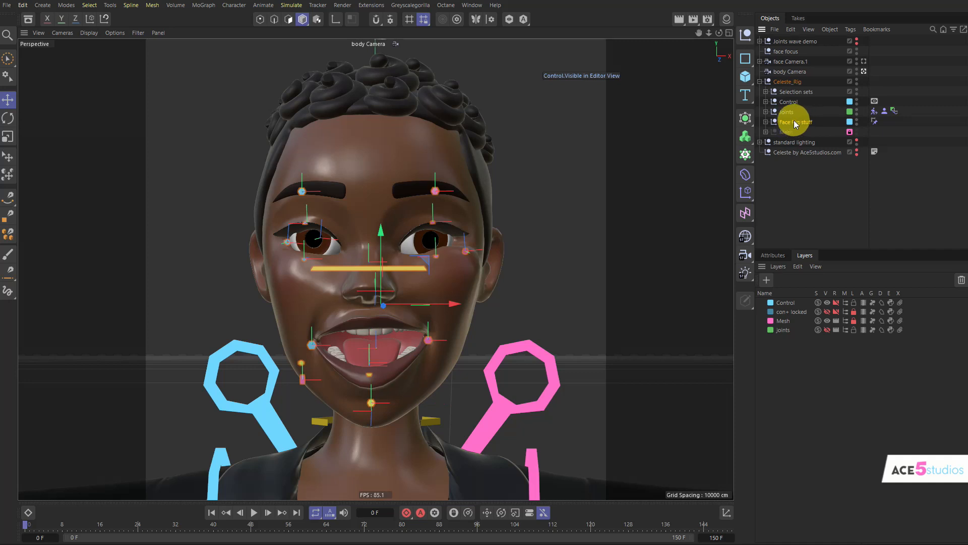
{"action": "left_click", "coordinate": [770, 122]}
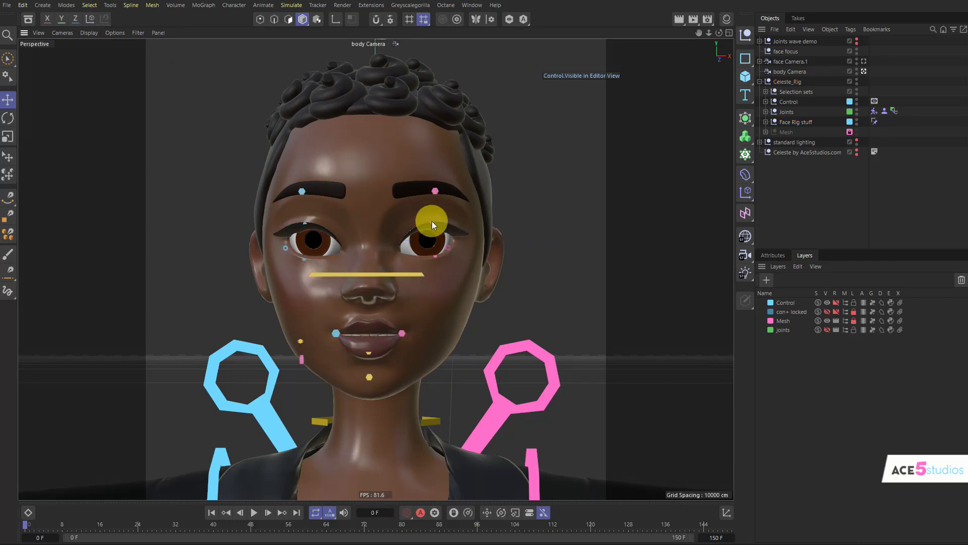
Raise both eyebrows and pull both mouth corners up into a smile
{"action": "left_click_drag", "start_coordinate": [432, 223], "coordinate": [435, 267]}
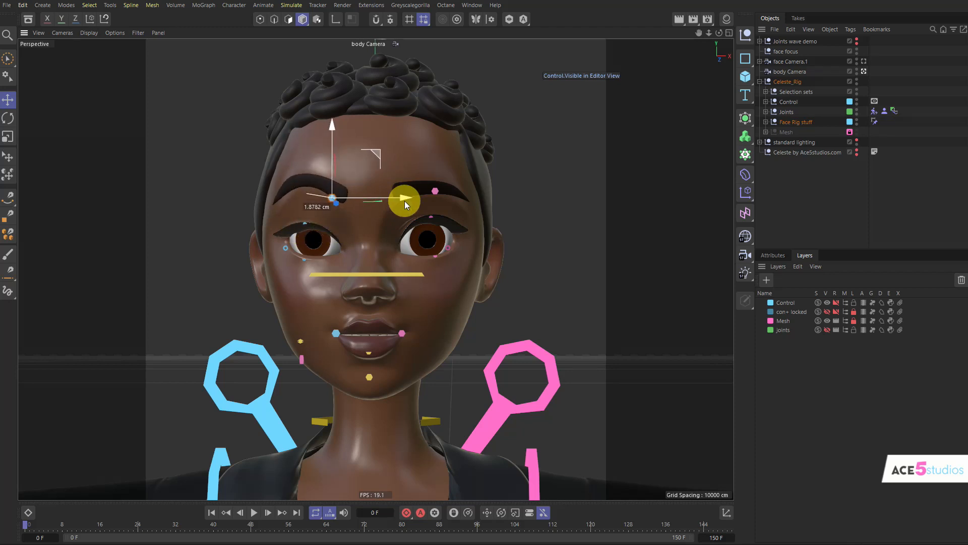
{"action": "left_click_drag", "start_coordinate": [404, 198], "coordinate": [426, 240]}
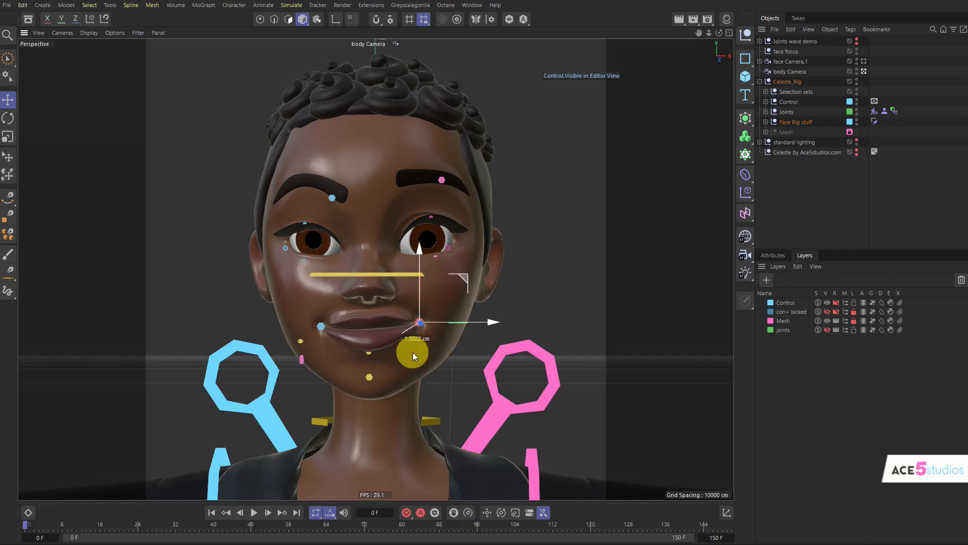
{"action": "left_click_drag", "start_coordinate": [414, 356], "coordinate": [509, 380]}
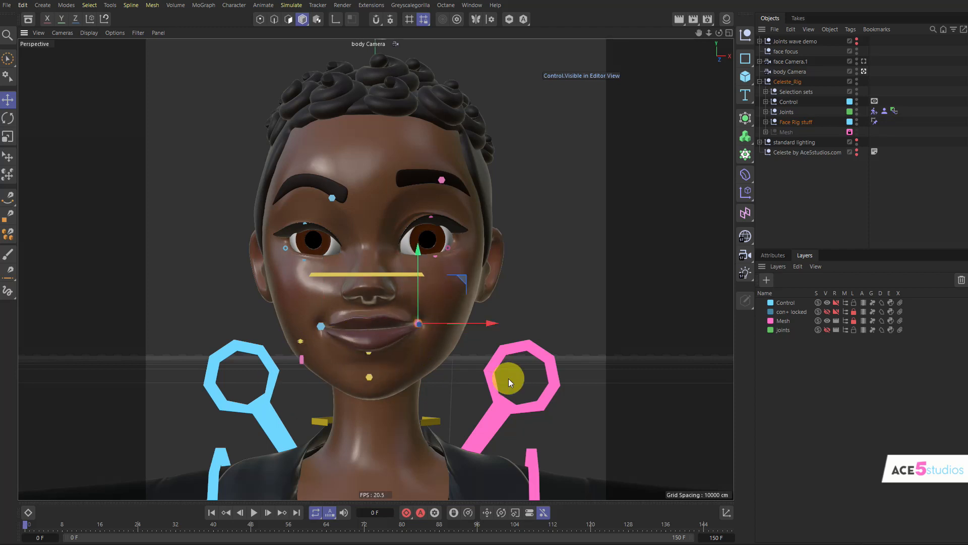
{"action": "left_click_drag", "start_coordinate": [509, 380], "coordinate": [429, 372]}
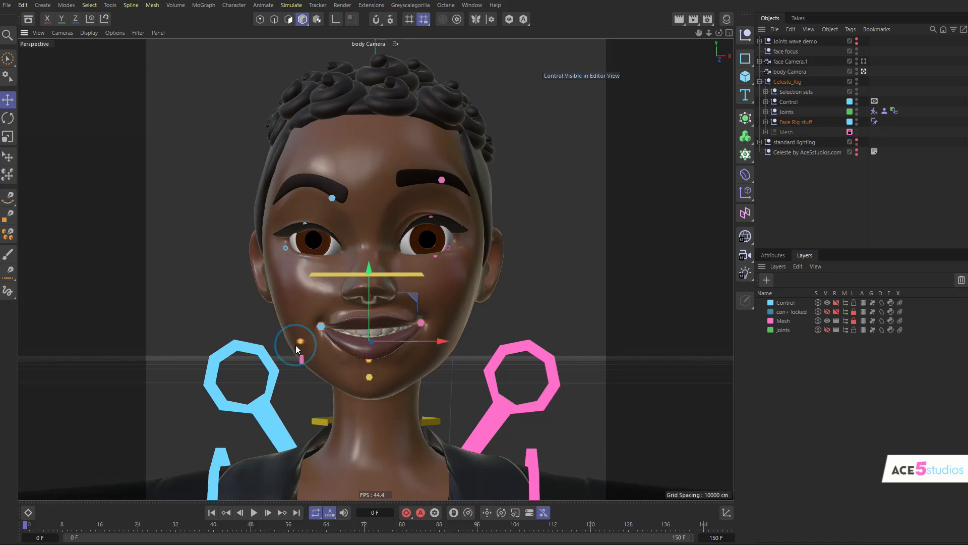
Shape the lips over the teeth, open the jaw wide, and view the whole body
{"action": "left_click_drag", "start_coordinate": [296, 345], "coordinate": [378, 309]}
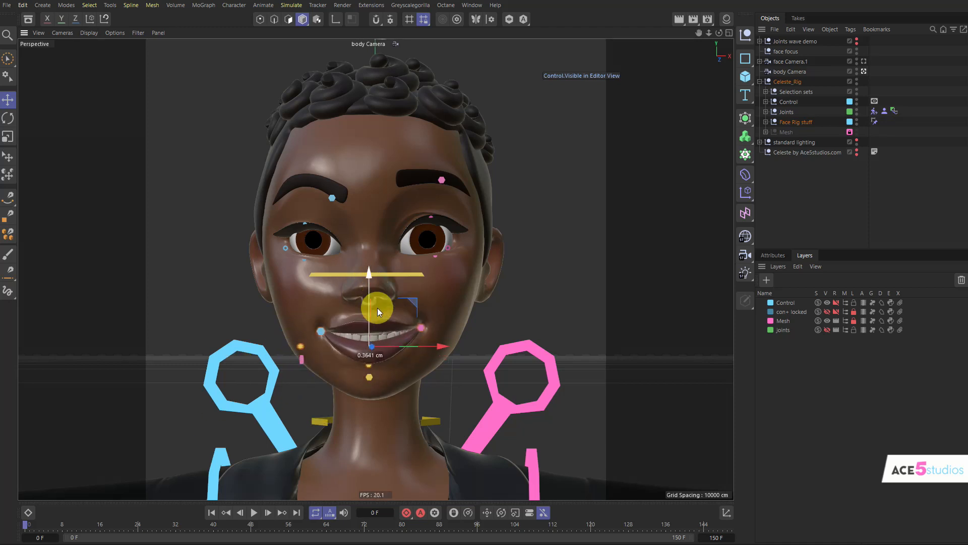
{"action": "left_click_drag", "start_coordinate": [379, 309], "coordinate": [388, 317]}
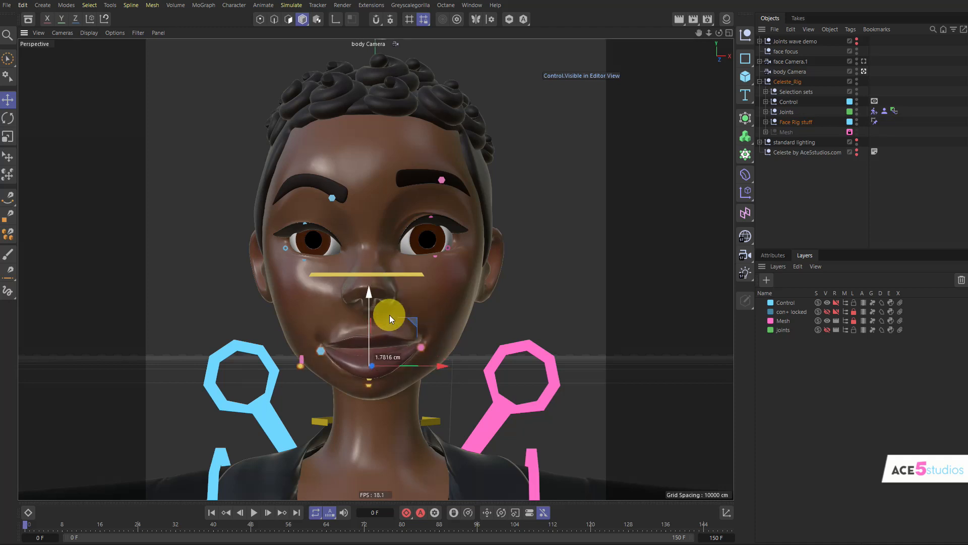
{"action": "left_click_drag", "start_coordinate": [388, 314], "coordinate": [400, 295]}
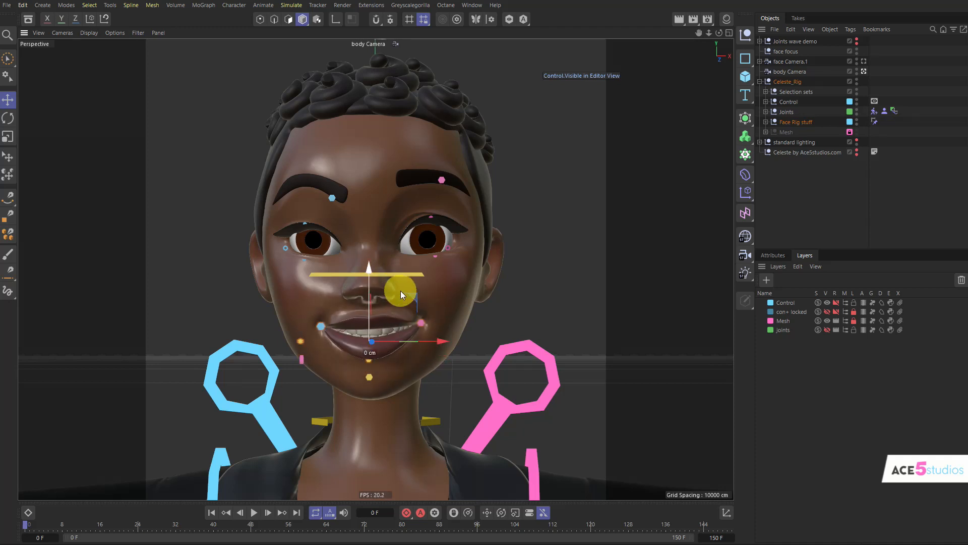
{"action": "left_click_drag", "start_coordinate": [401, 294], "coordinate": [361, 343]}
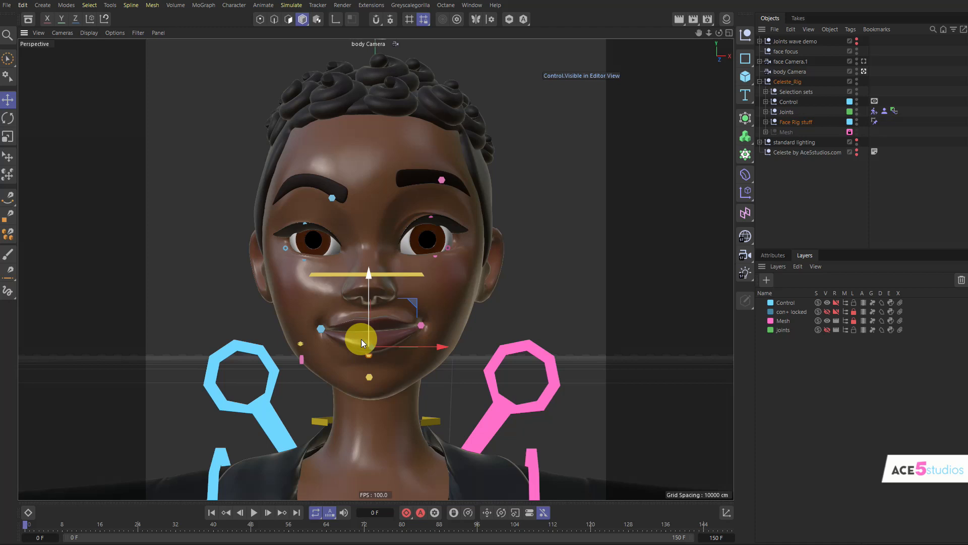
{"action": "left_click_drag", "start_coordinate": [361, 343], "coordinate": [369, 380]}
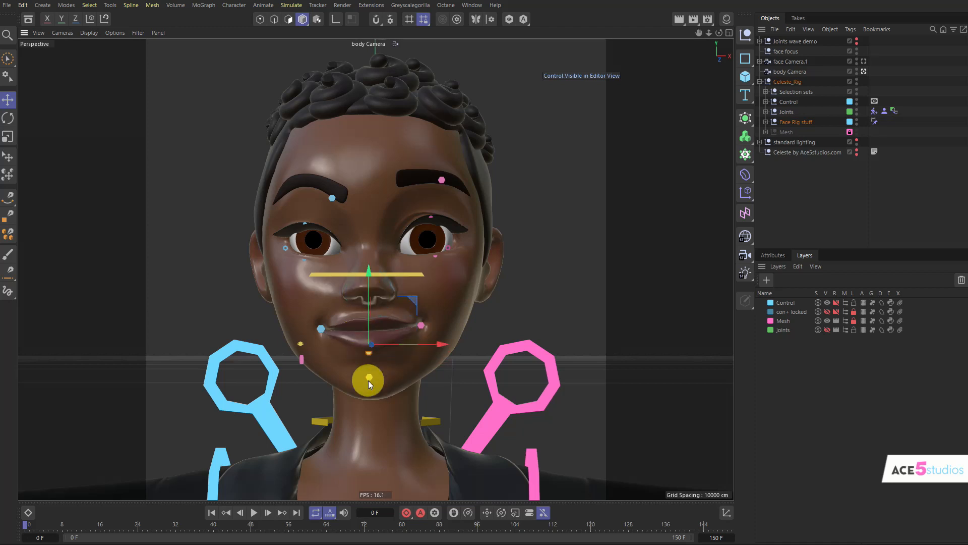
{"action": "left_click_drag", "start_coordinate": [368, 379], "coordinate": [369, 346]}
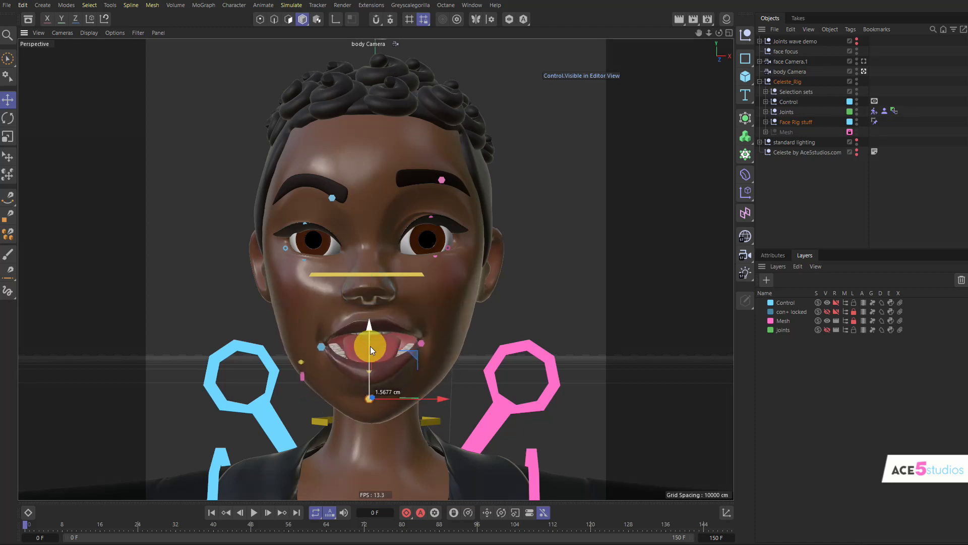
{"action": "left_click_drag", "start_coordinate": [371, 346], "coordinate": [326, 401]}
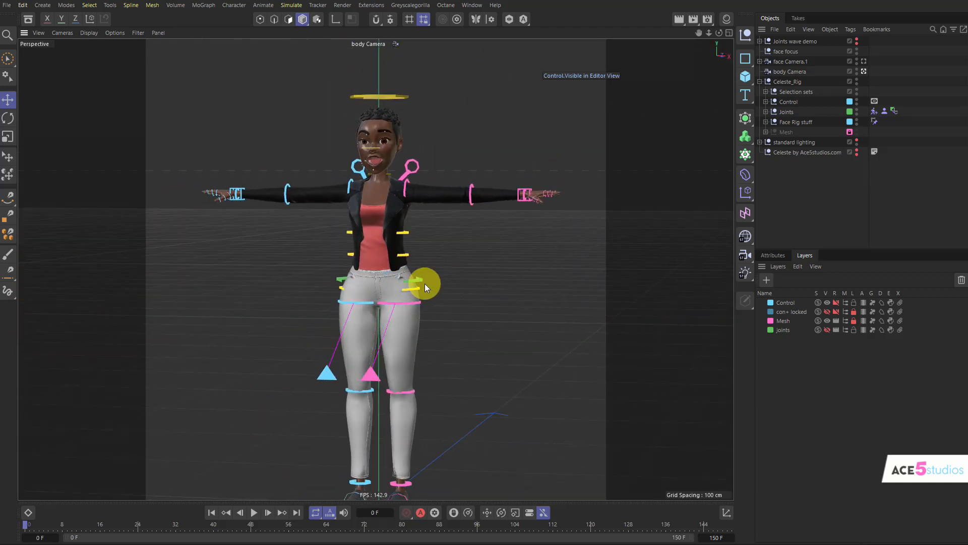
Lower one hand to the hip, tilt the chest, and raise the left arm overhead
{"action": "left_click", "coordinate": [425, 285]}
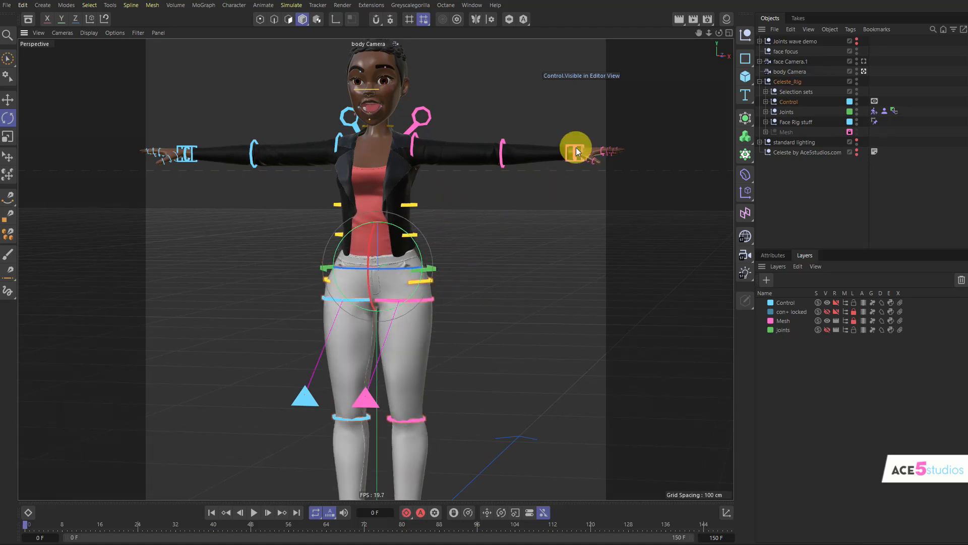
{"action": "left_click_drag", "start_coordinate": [576, 149], "coordinate": [471, 399]}
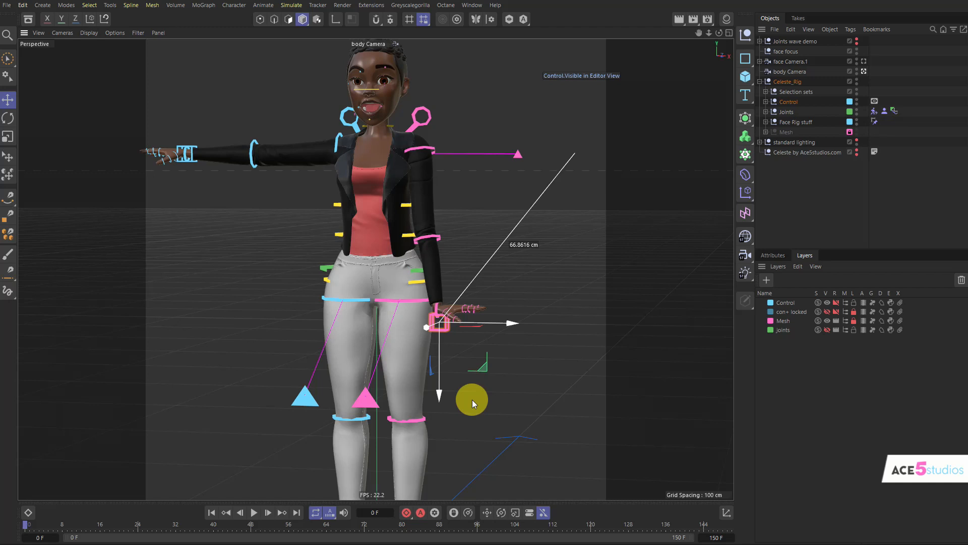
{"action": "left_click_drag", "start_coordinate": [472, 401], "coordinate": [482, 374]}
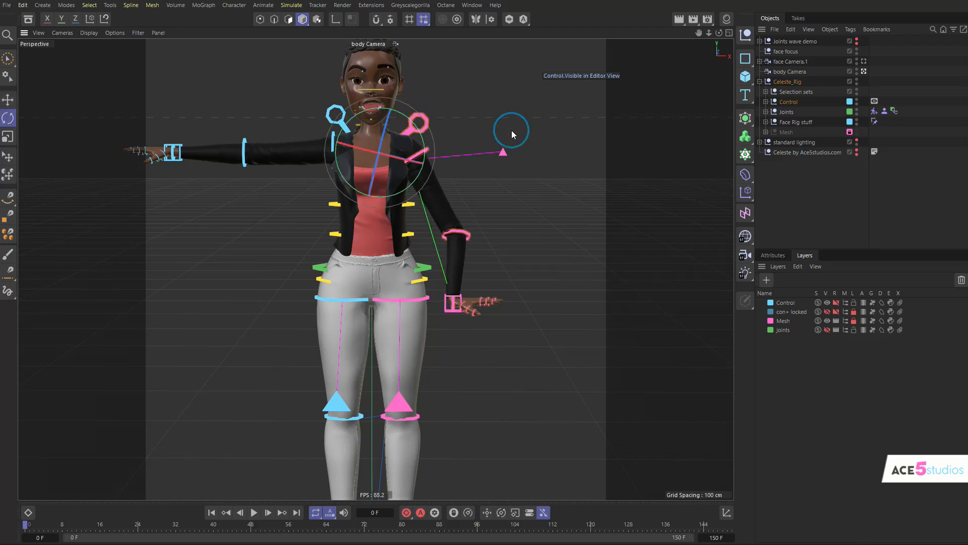
{"action": "left_click_drag", "start_coordinate": [511, 130], "coordinate": [454, 358]}
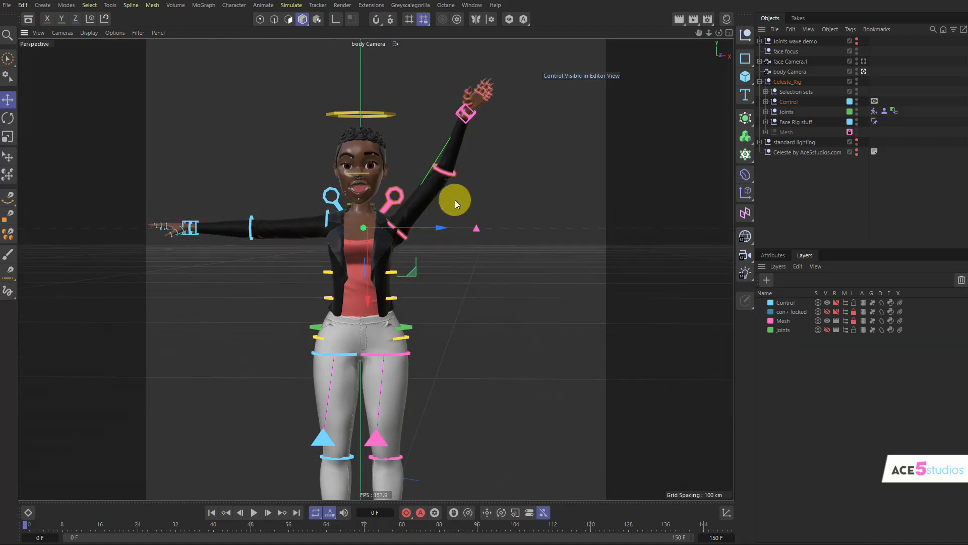
{"action": "left_click_drag", "start_coordinate": [455, 200], "coordinate": [474, 115]}
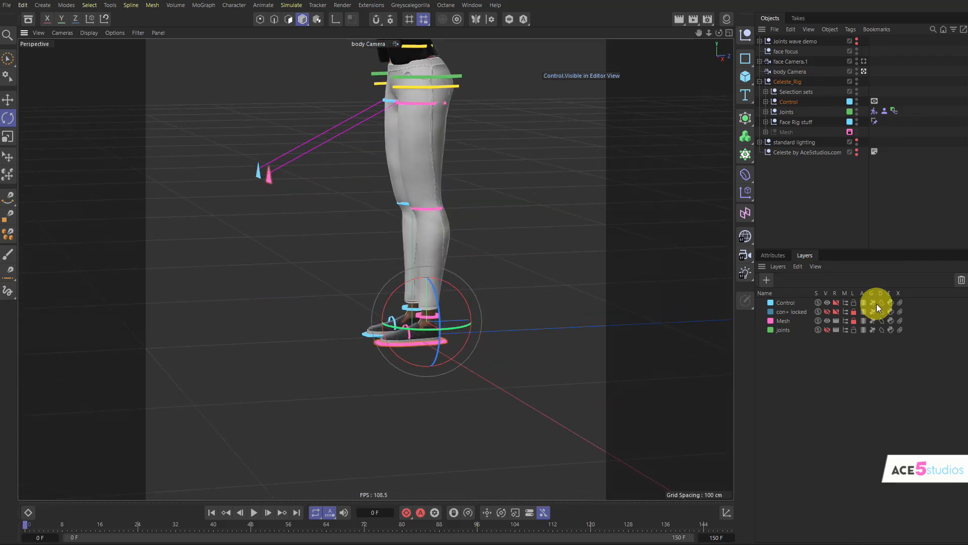
Select the left leg IK controller and try foot roll, toe lift and toe wiggle
{"action": "left_click", "coordinate": [485, 329]}
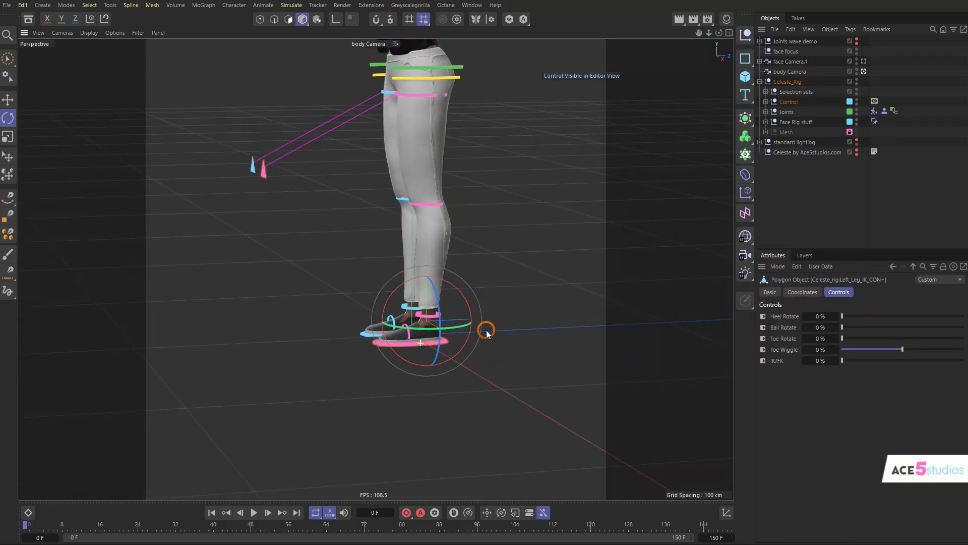
{"action": "left_click_drag", "start_coordinate": [842, 328], "coordinate": [891, 327]}
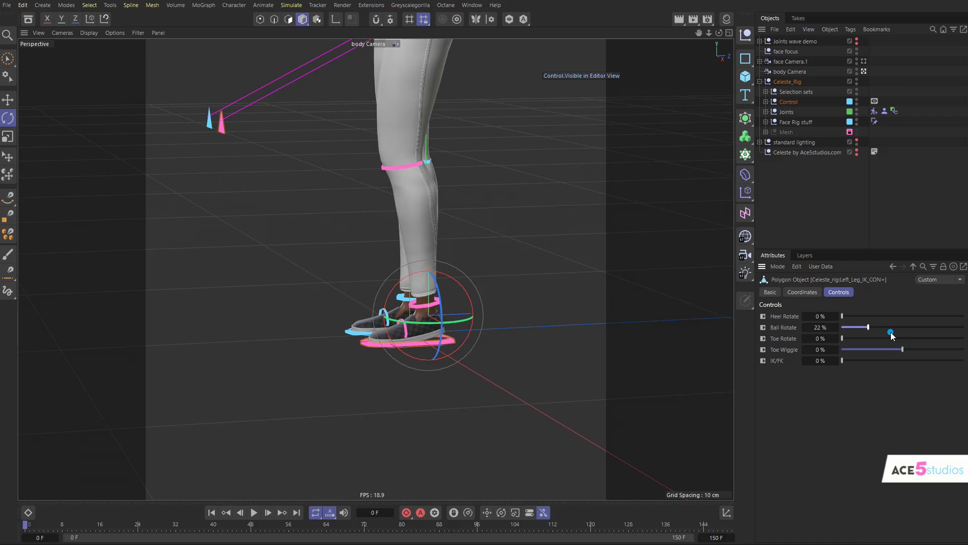
{"action": "left_click_drag", "start_coordinate": [867, 338], "coordinate": [843, 337]}
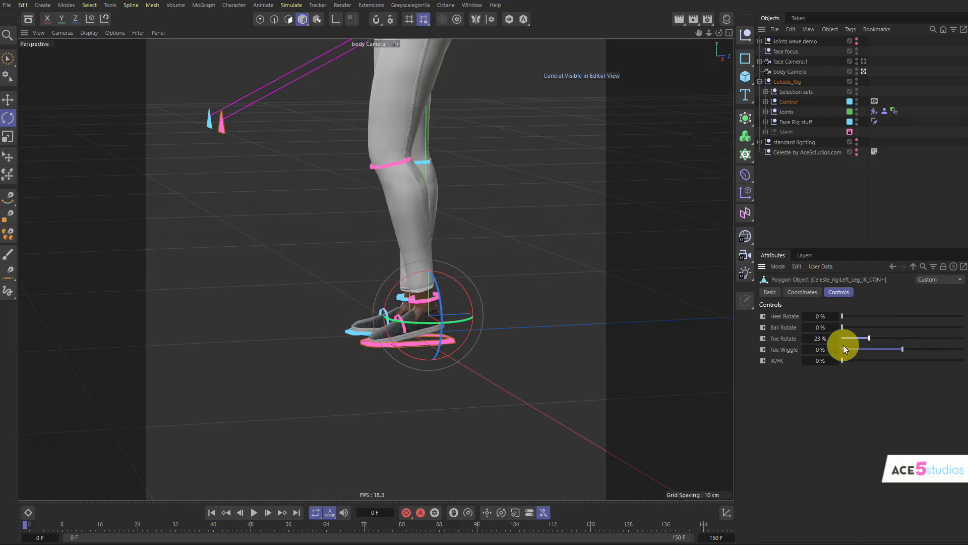
{"action": "left_click_drag", "start_coordinate": [846, 349], "coordinate": [895, 349]}
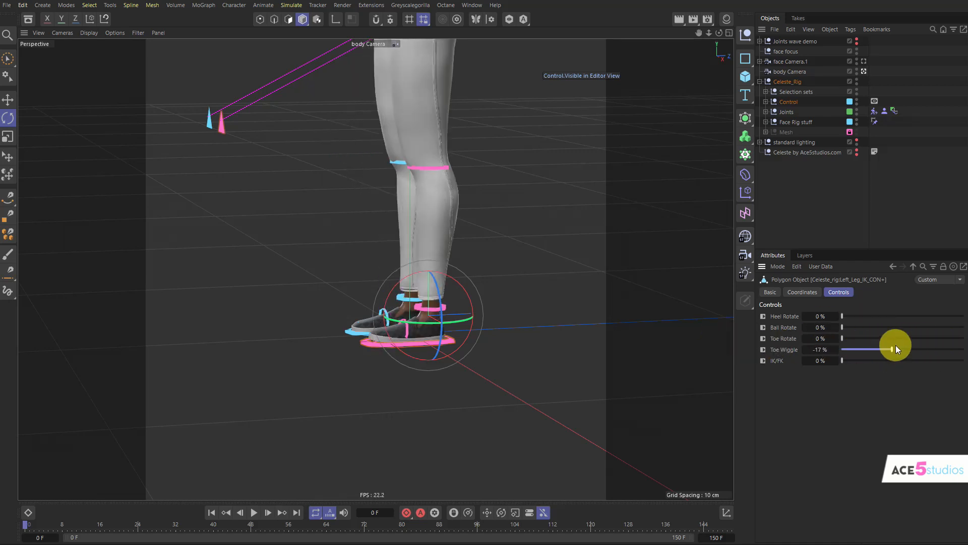
{"action": "right_click", "coordinate": [822, 349]}
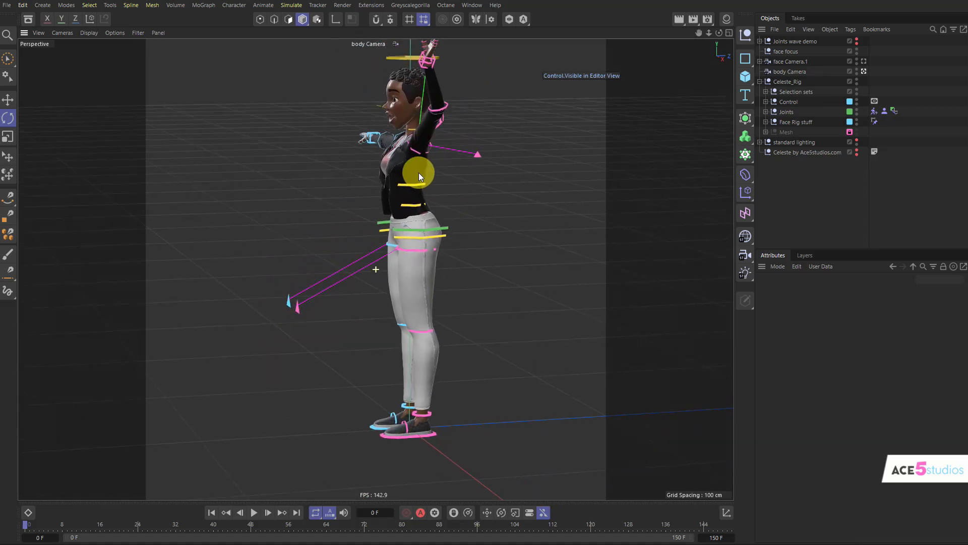
Rotate the foot controller to bend the leg and move the knee pole
{"action": "left_click_drag", "start_coordinate": [421, 175], "coordinate": [431, 418]}
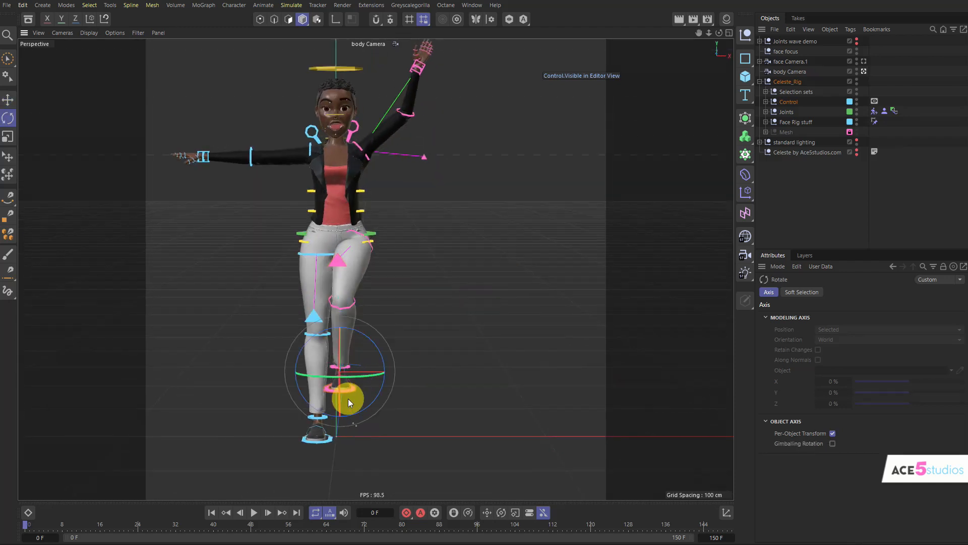
{"action": "left_click_drag", "start_coordinate": [350, 403], "coordinate": [378, 400]}
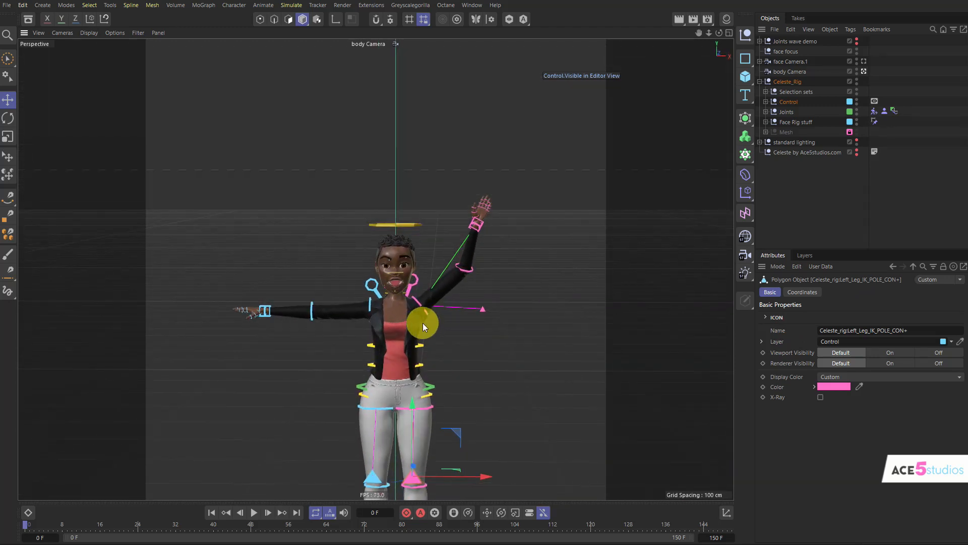
{"action": "left_click_drag", "start_coordinate": [424, 324], "coordinate": [398, 343]}
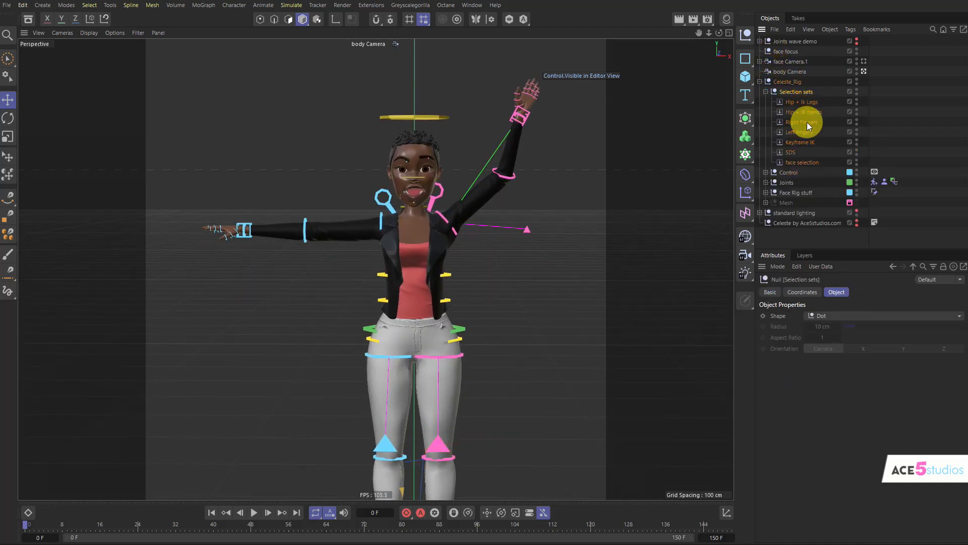
Select the leg controllers from a selection set and enable Per-Object Transform
{"action": "left_click", "coordinate": [802, 121]}
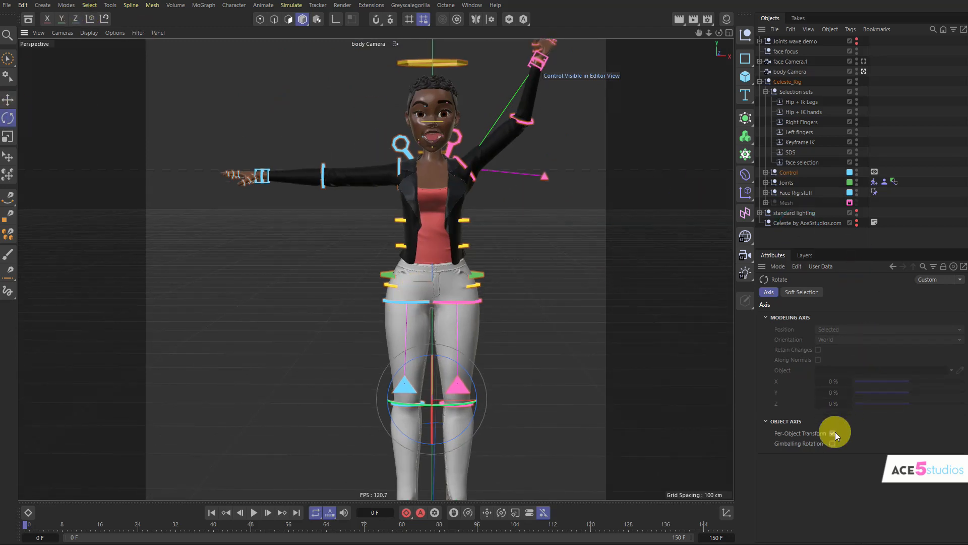
{"action": "left_click", "coordinate": [831, 433]}
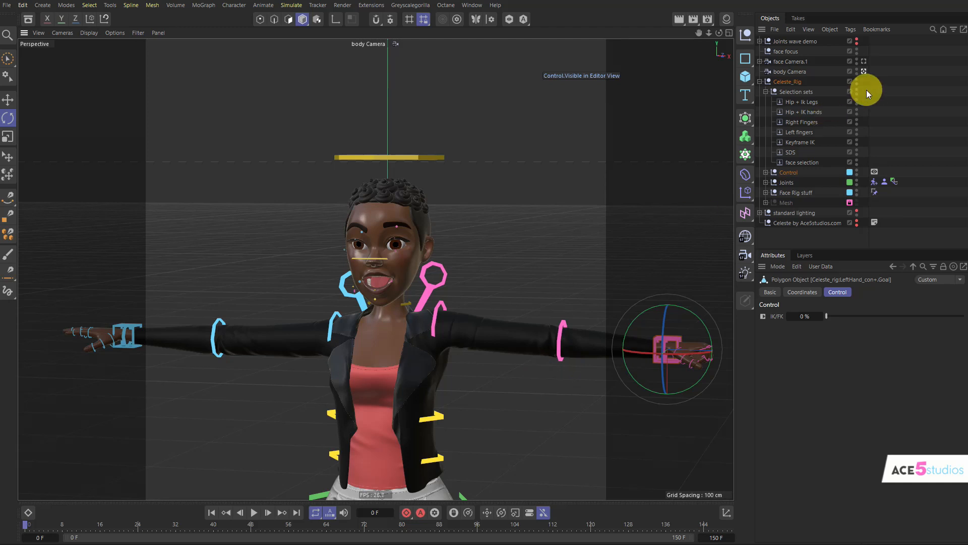
Deselect the hand controller and re-enable the Mesh group in the Object Manager
{"action": "left_click", "coordinate": [790, 152]}
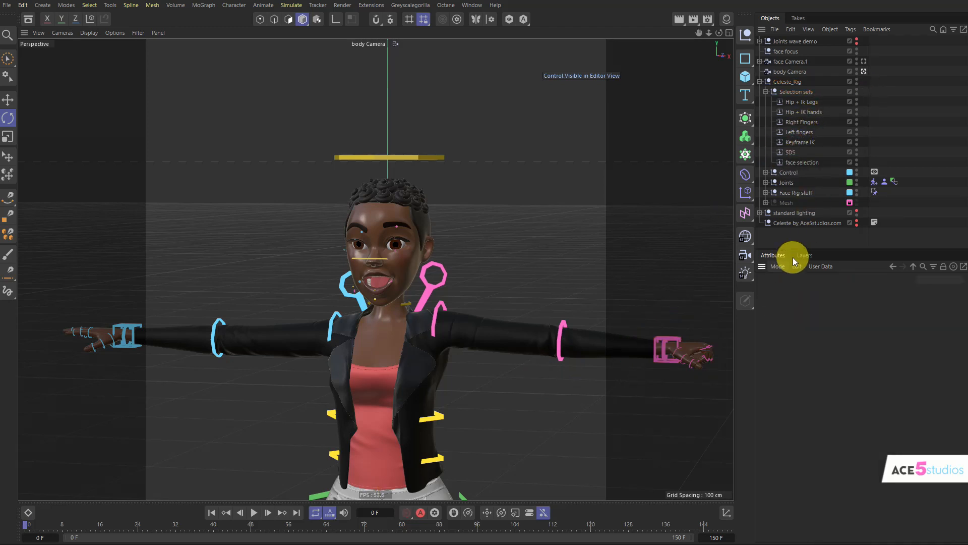
{"action": "left_click", "coordinate": [805, 254]}
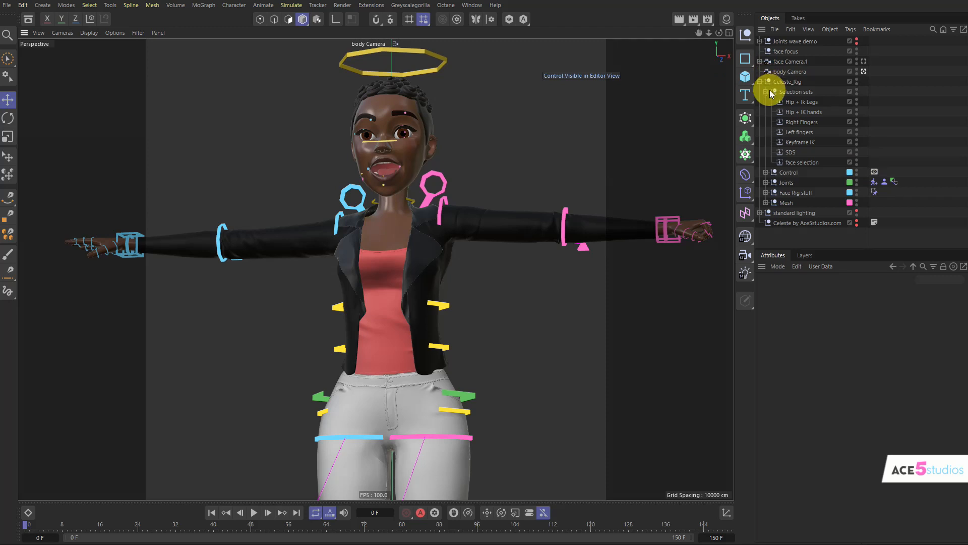
Expand the head group's hair, hide the short hair, show curly Hair 5, then restore short hair
{"action": "left_click", "coordinate": [766, 91]}
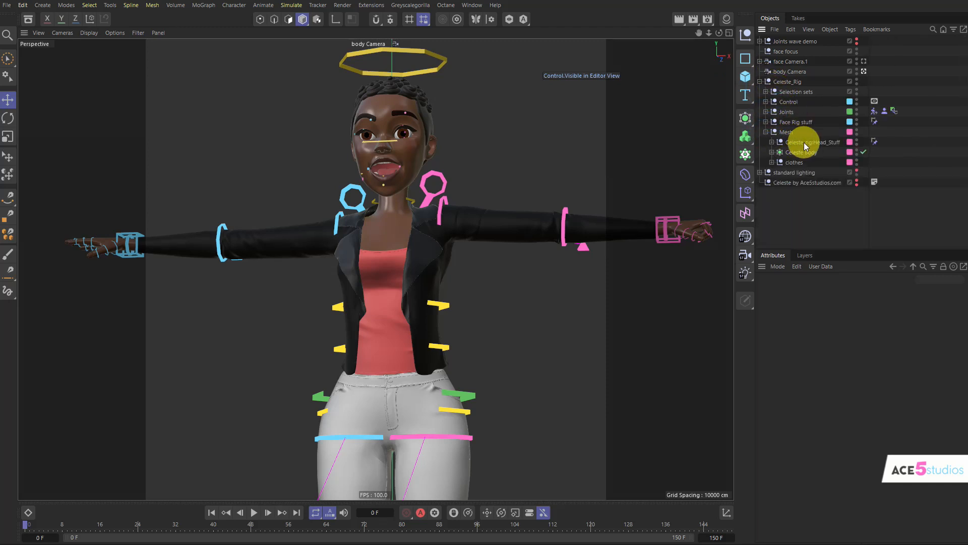
{"action": "left_click", "coordinate": [771, 143]}
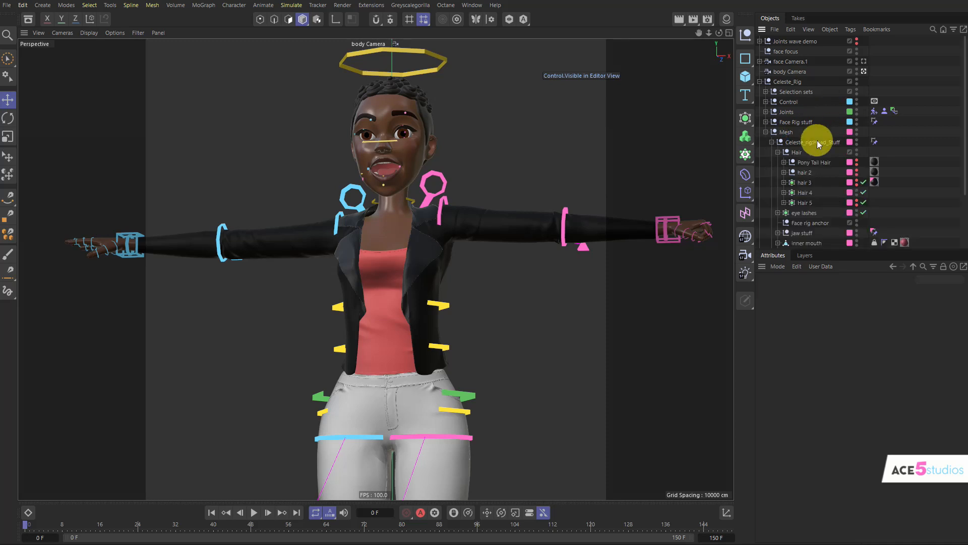
{"action": "left_click", "coordinate": [810, 142]}
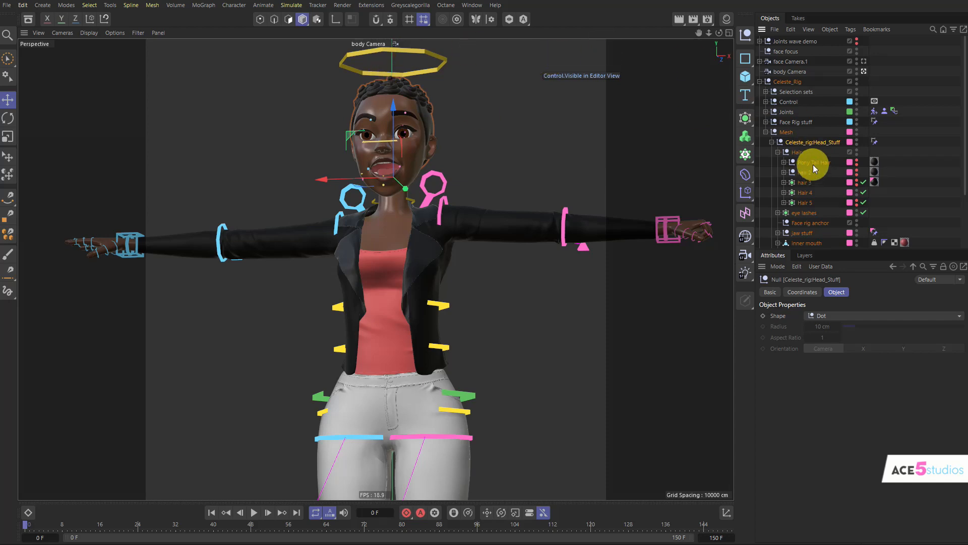
{"action": "left_click", "coordinate": [806, 193]}
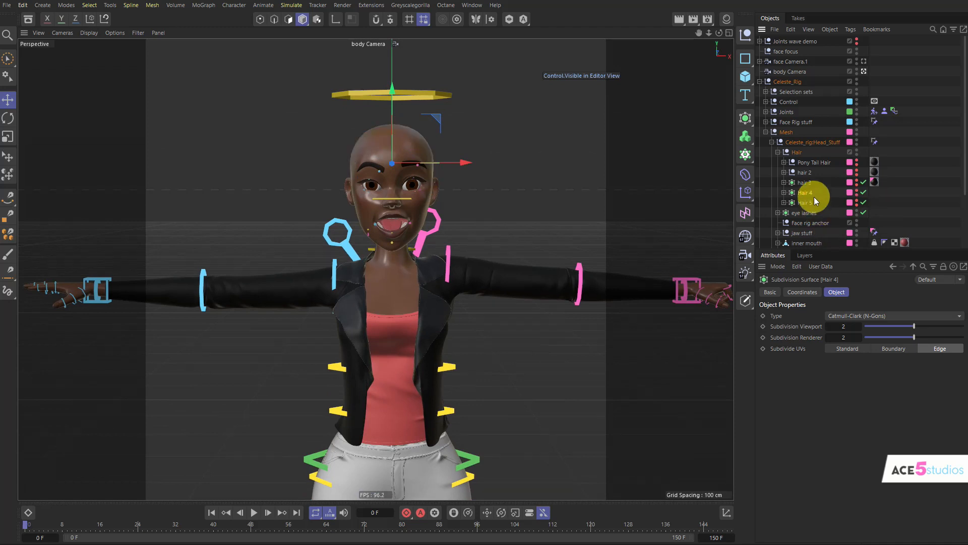
{"action": "left_click", "coordinate": [875, 203]}
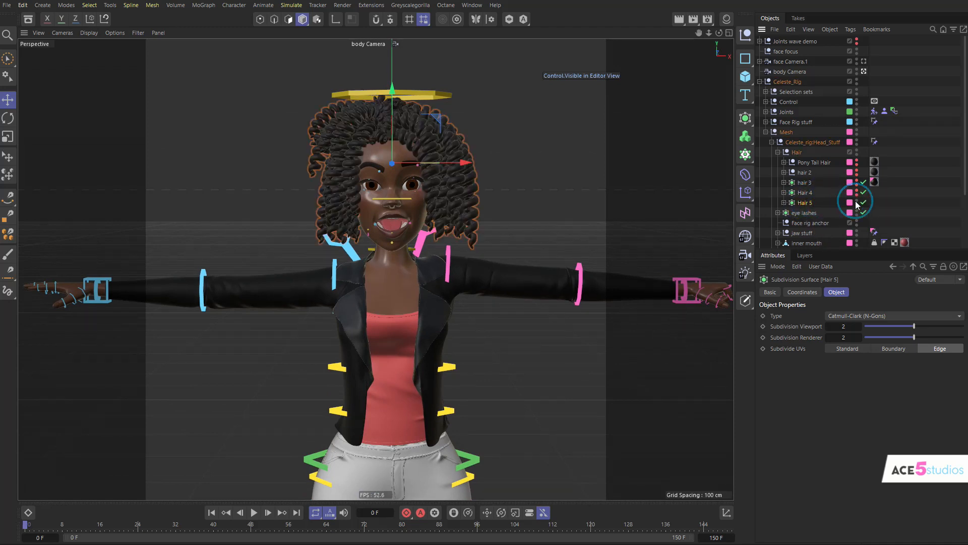
{"action": "left_click", "coordinate": [874, 173]}
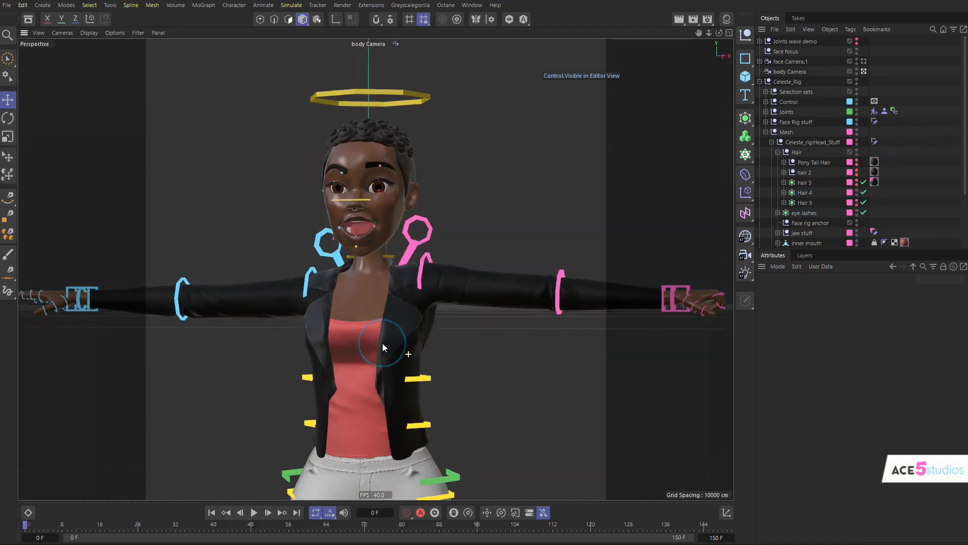
Expand Mesh > clothes and toggle the pants jeans off and back on
{"action": "left_click", "coordinate": [788, 133]}
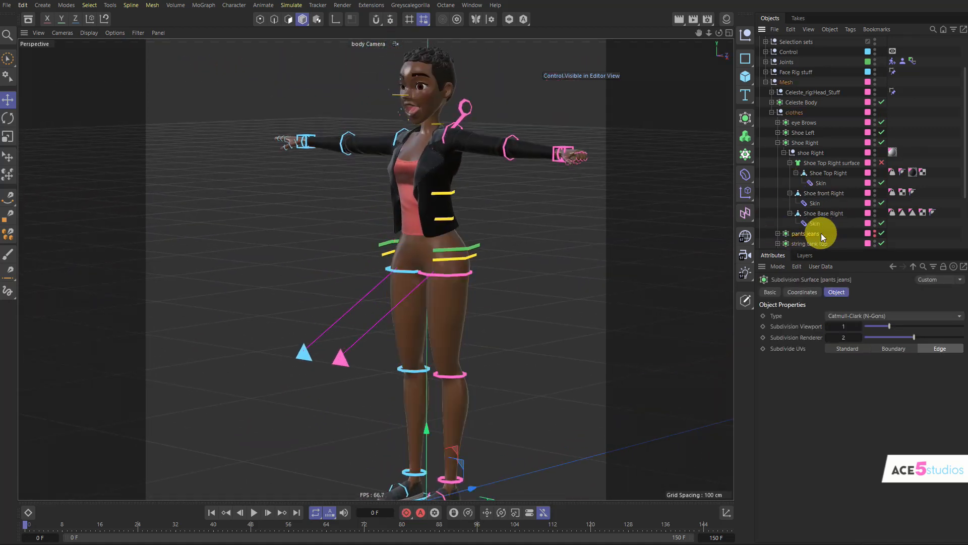
{"action": "scroll", "scroll_direction": "down", "scroll_amount": 3}
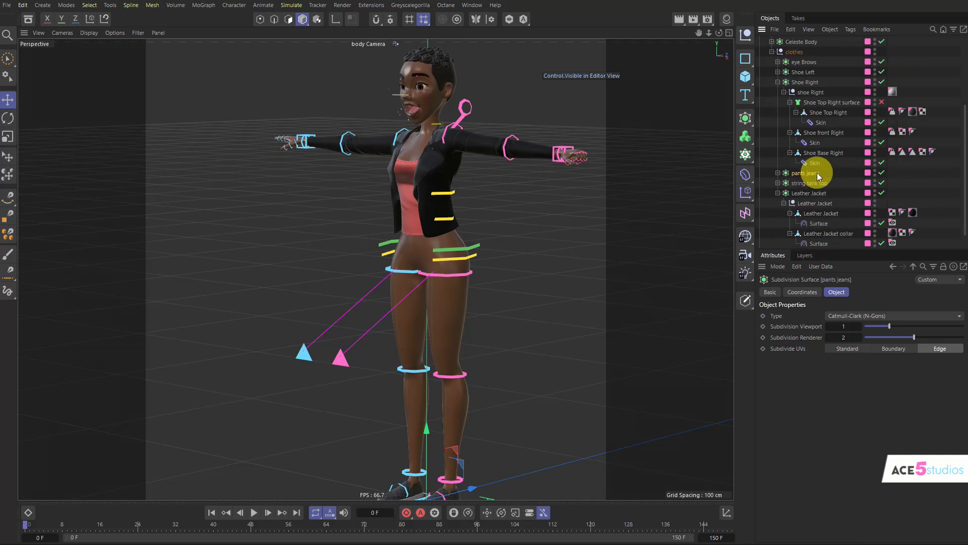
{"action": "left_click", "coordinate": [809, 182]}
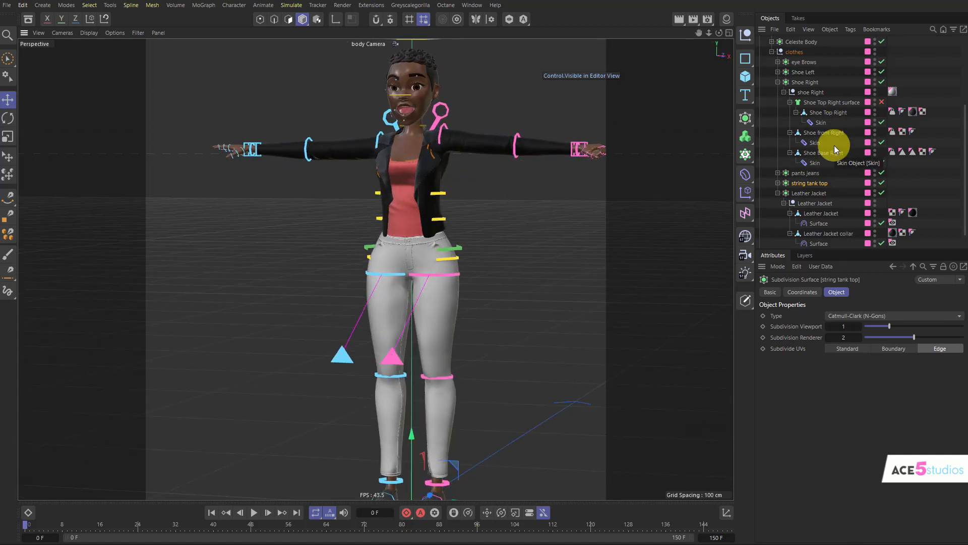
{"action": "scroll", "scroll_direction": "down", "scroll_amount": 3}
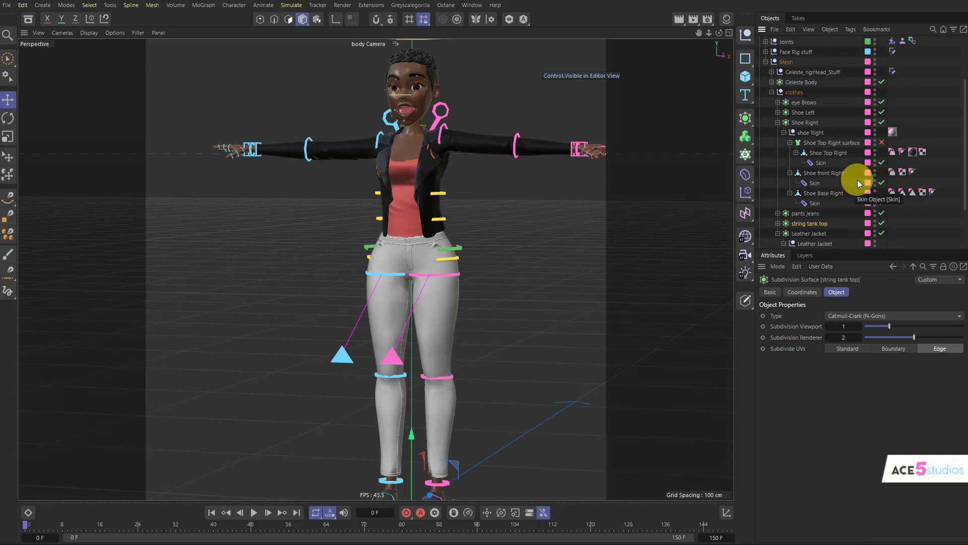
{"action": "mouse_move", "coordinate": [872, 175]}
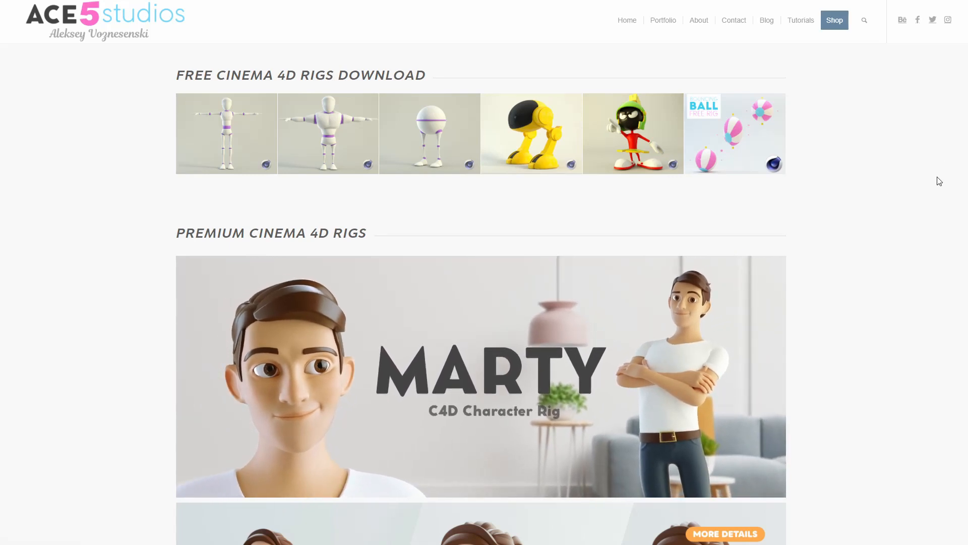
{"action": "mouse_move", "coordinate": [824, 119]}
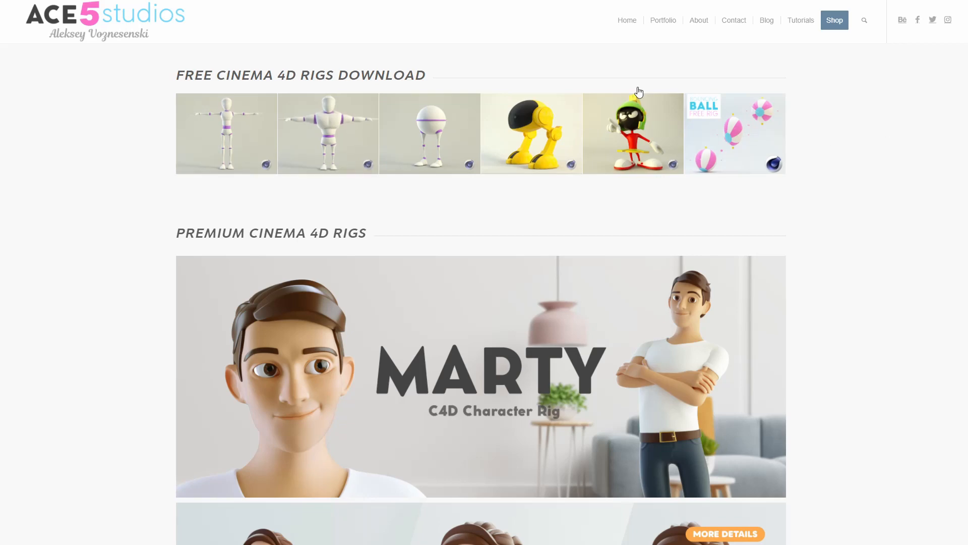
Scroll through the ACE5 studios product pages for Marty, Arms and Legs, and the 5J Bundle
{"action": "scroll", "scroll_direction": "down", "scroll_amount": 3}
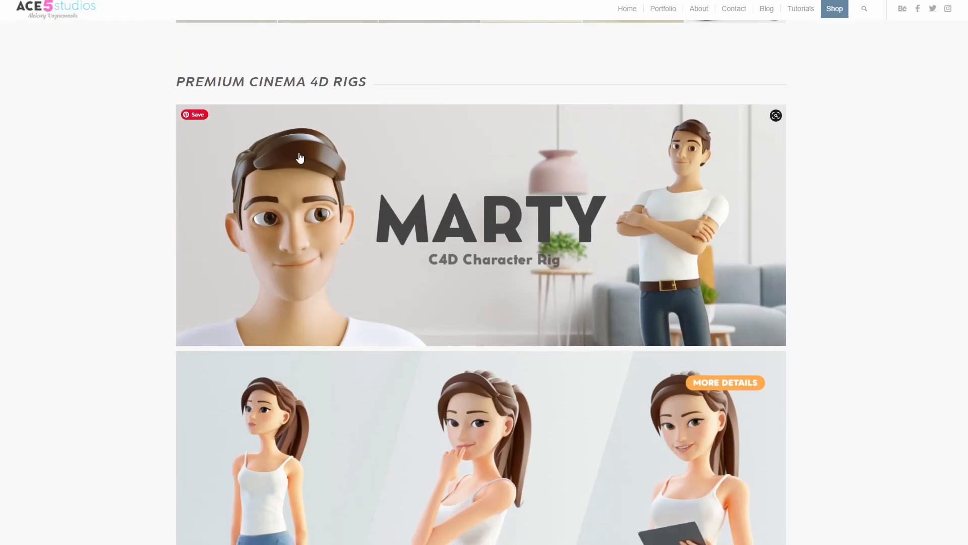
{"action": "scroll", "scroll_direction": "down", "scroll_amount": 3}
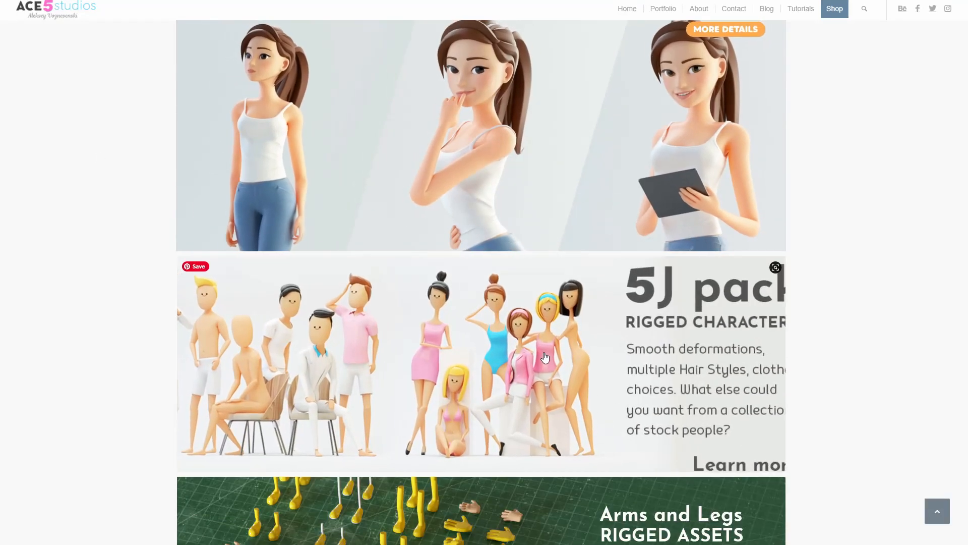
{"action": "scroll", "scroll_direction": "down", "scroll_amount": 3}
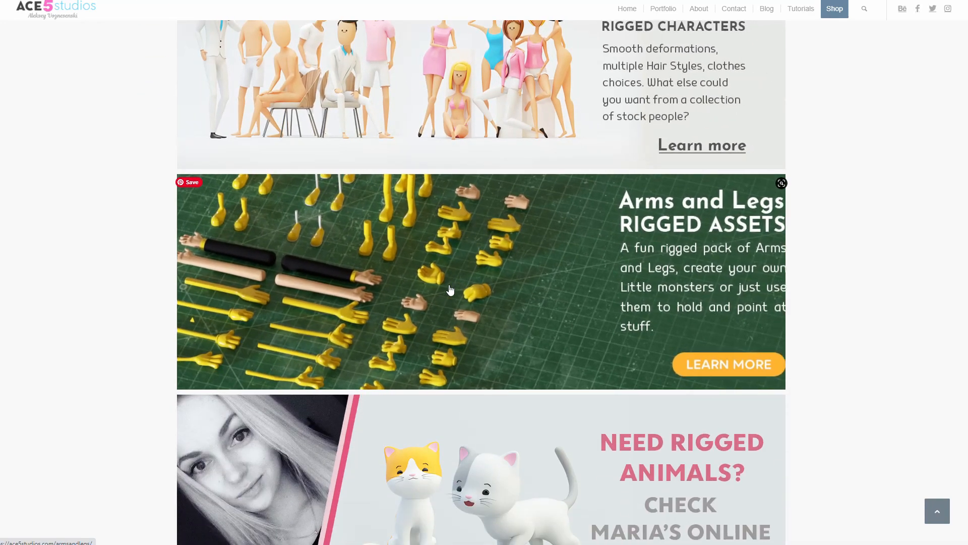
{"action": "scroll", "scroll_direction": "down", "scroll_amount": 3}
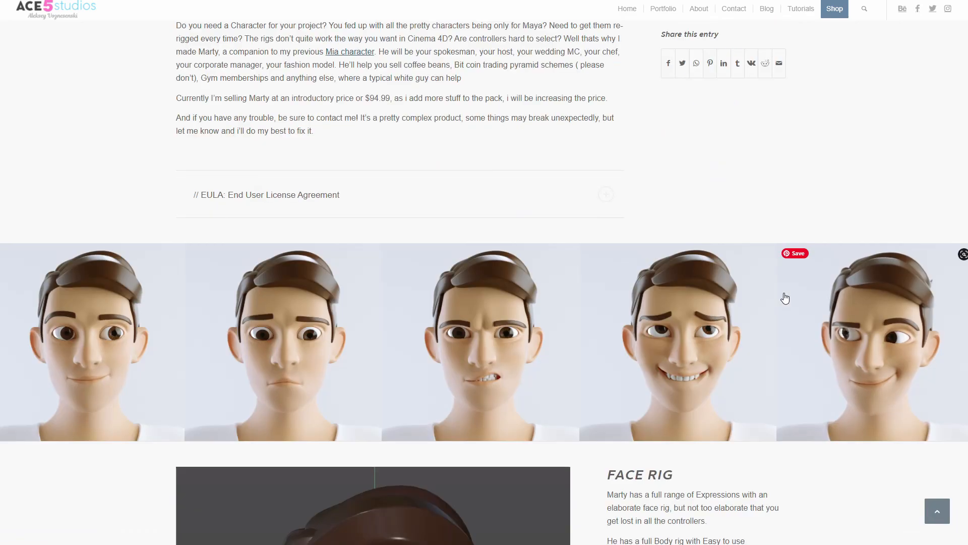
{"action": "scroll", "scroll_direction": "down", "scroll_amount": 3}
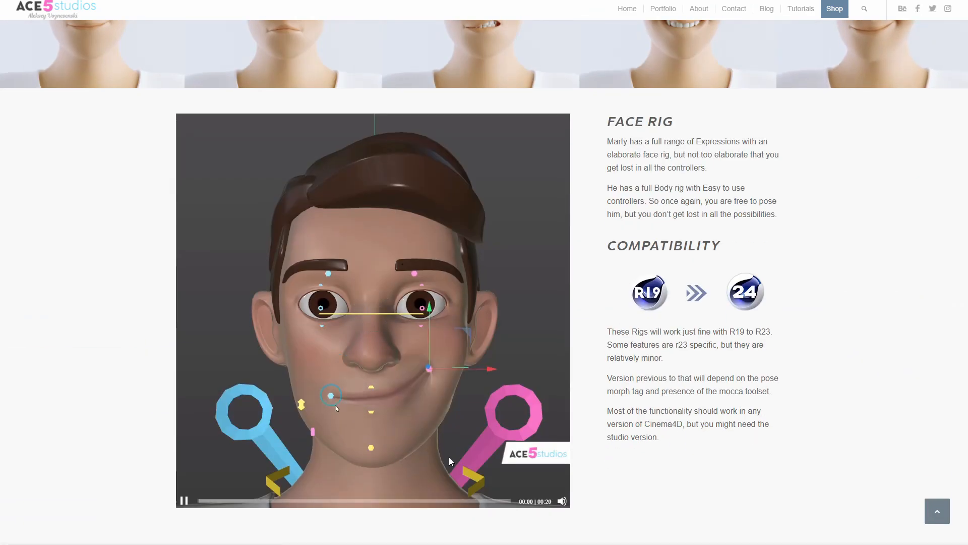
{"action": "scroll", "scroll_direction": "down", "scroll_amount": 3}
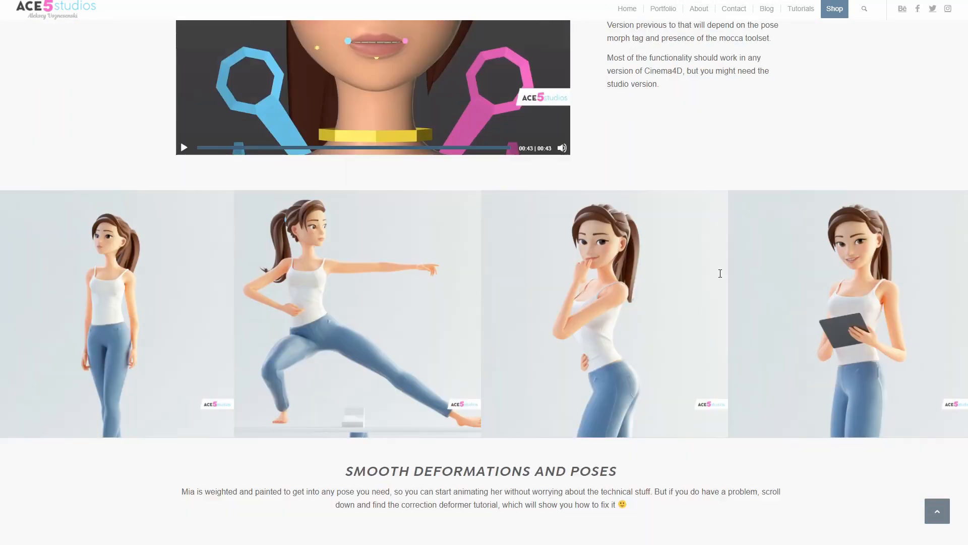
{"action": "scroll", "scroll_direction": "down", "scroll_amount": 3}
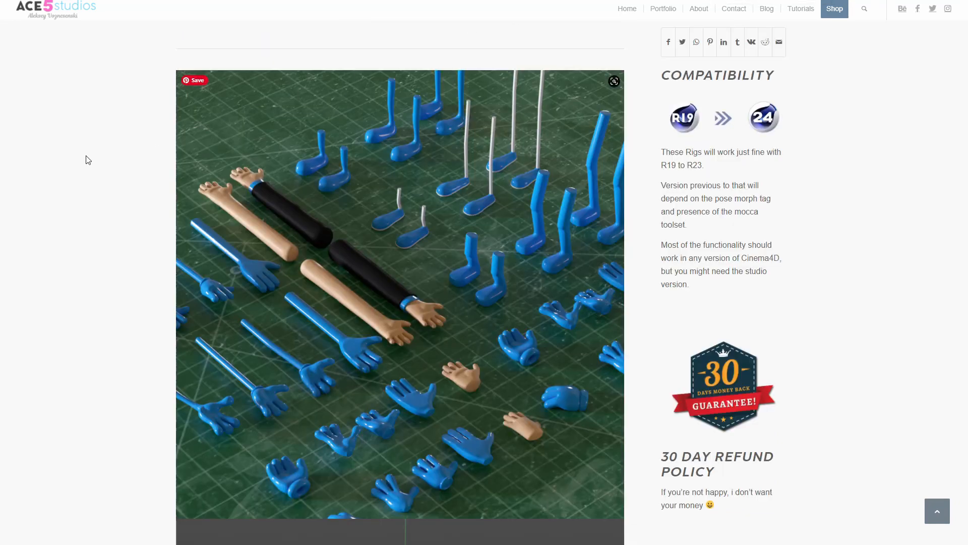
{"action": "scroll", "scroll_direction": "down", "scroll_amount": 3}
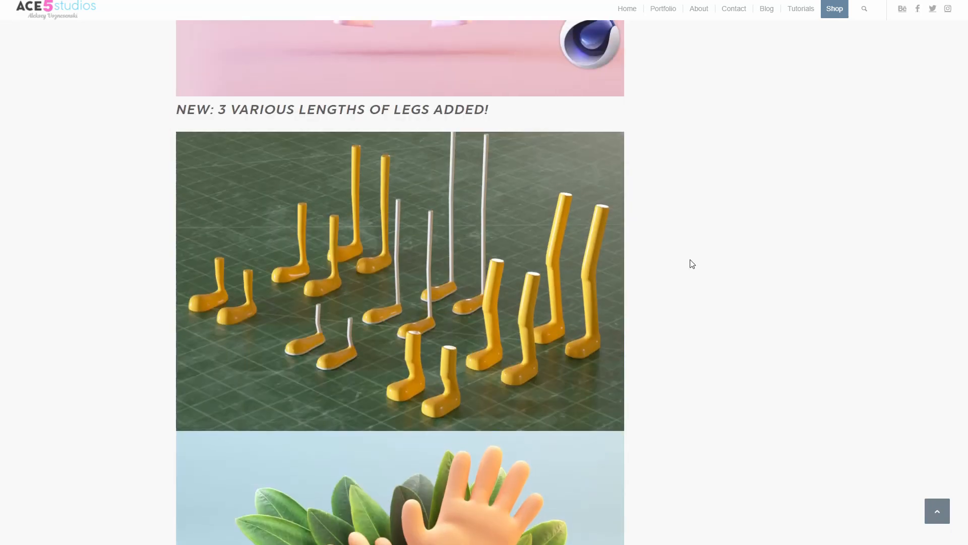
{"action": "scroll", "scroll_direction": "down", "scroll_amount": 3}
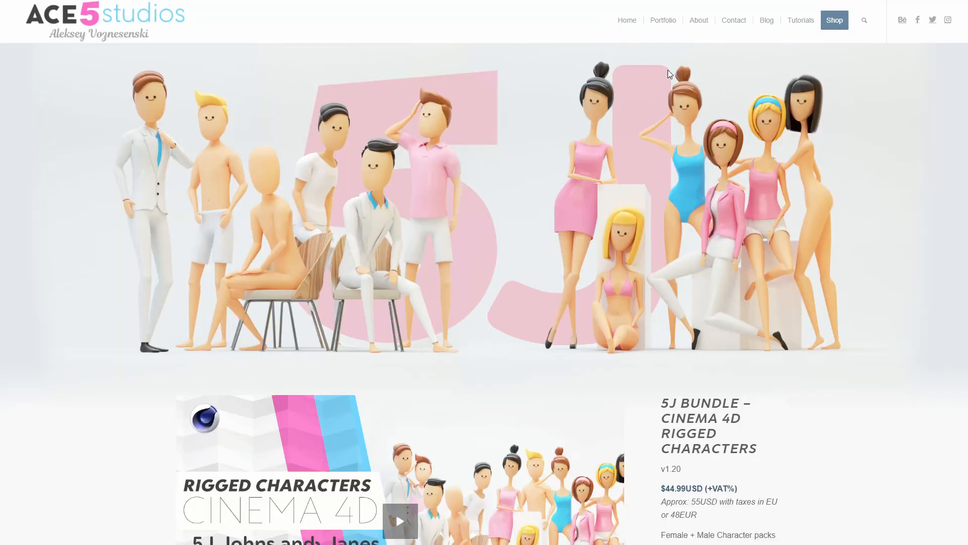
{"action": "mouse_move", "coordinate": [585, 212]}
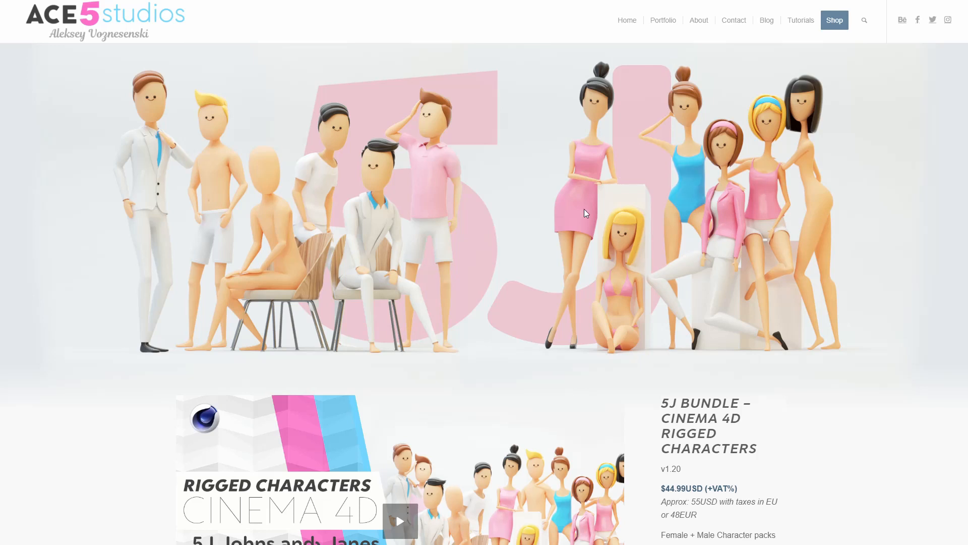
{"action": "mouse_move", "coordinate": [623, 224]}
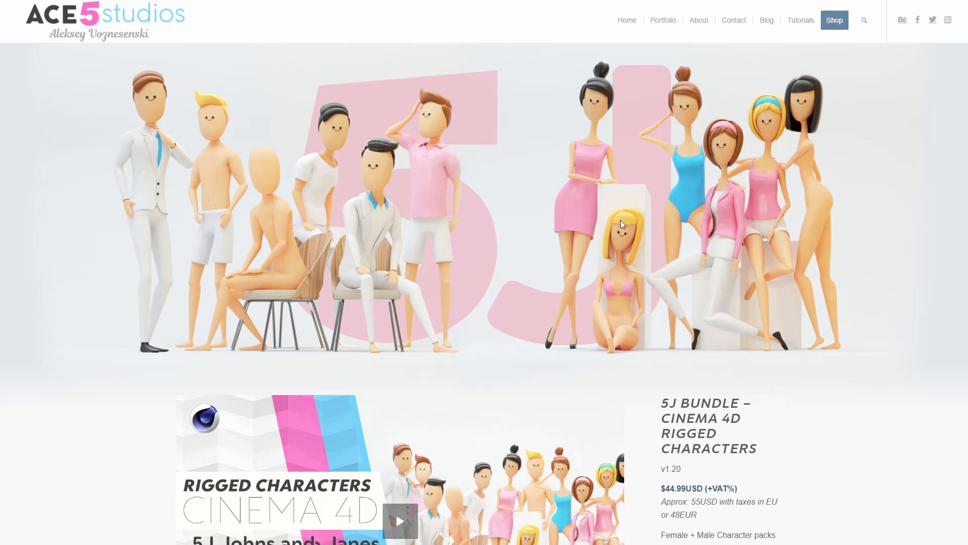